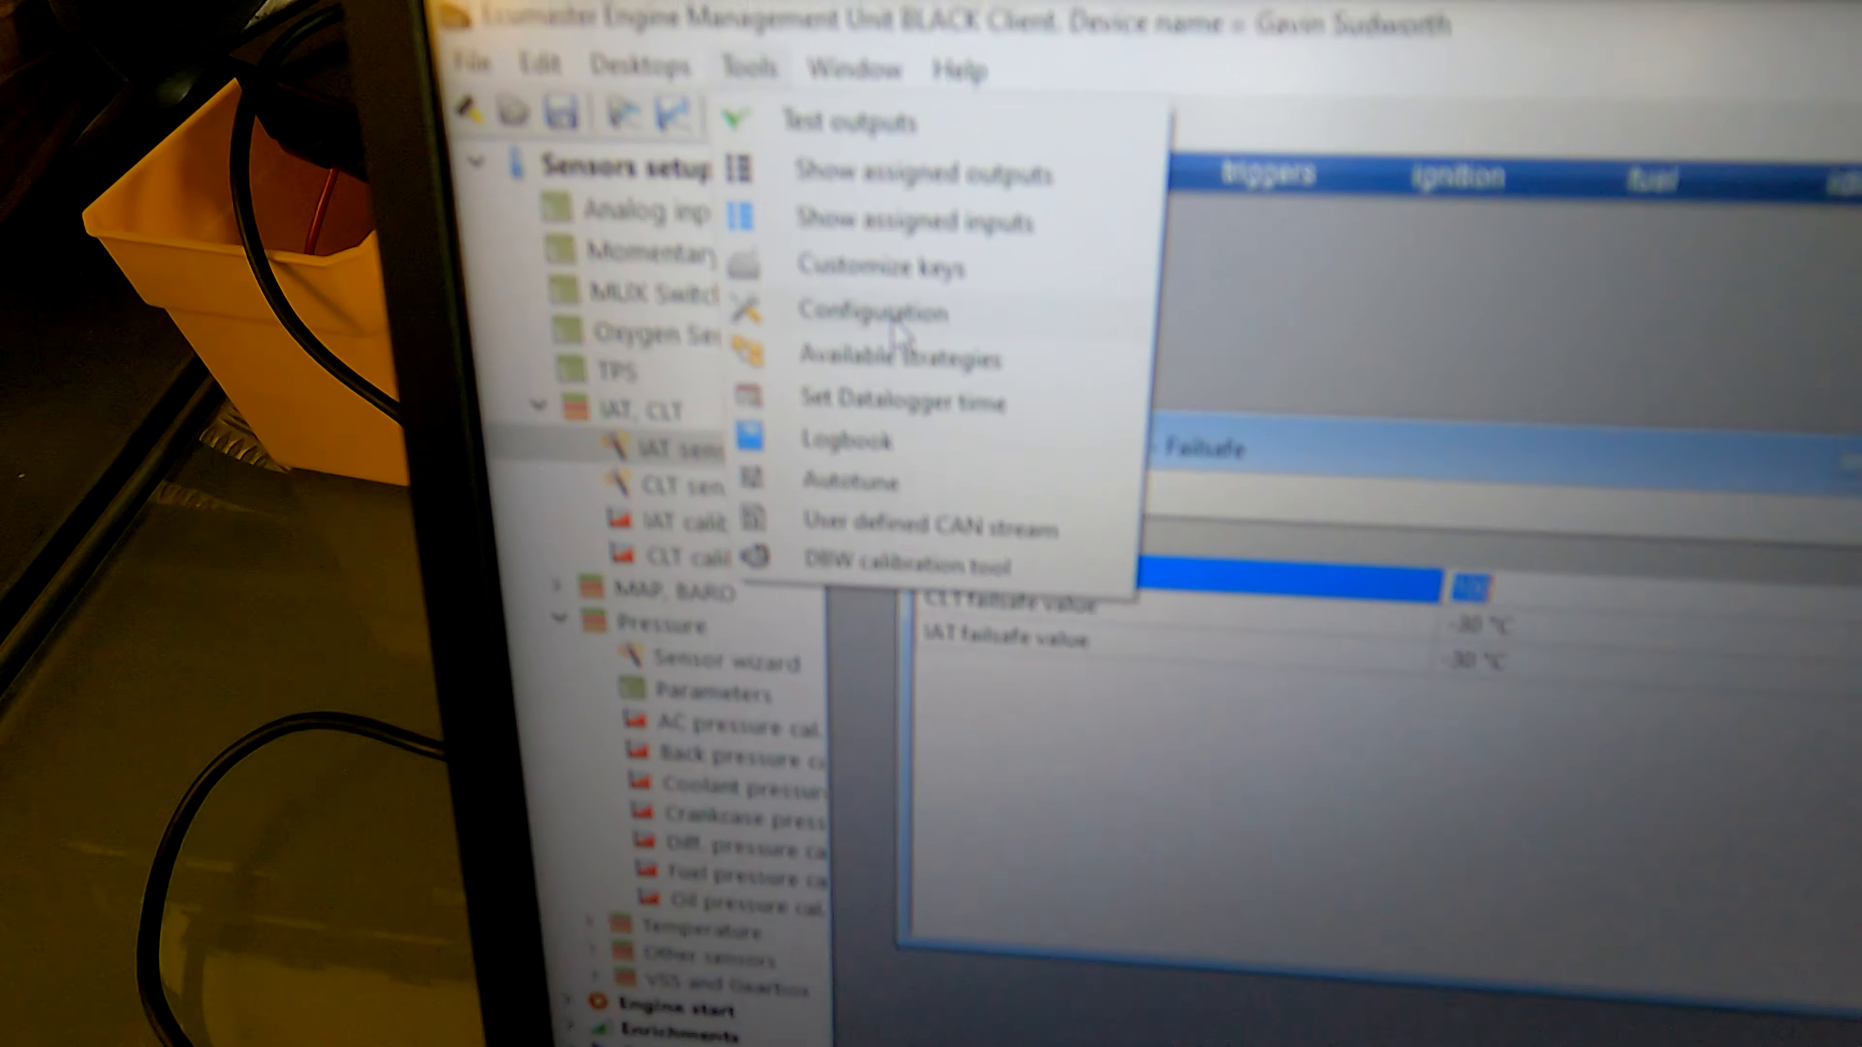
Bring up the Configuration dialog from Tools, with Units currently set to Metric.
left_click(871, 312)
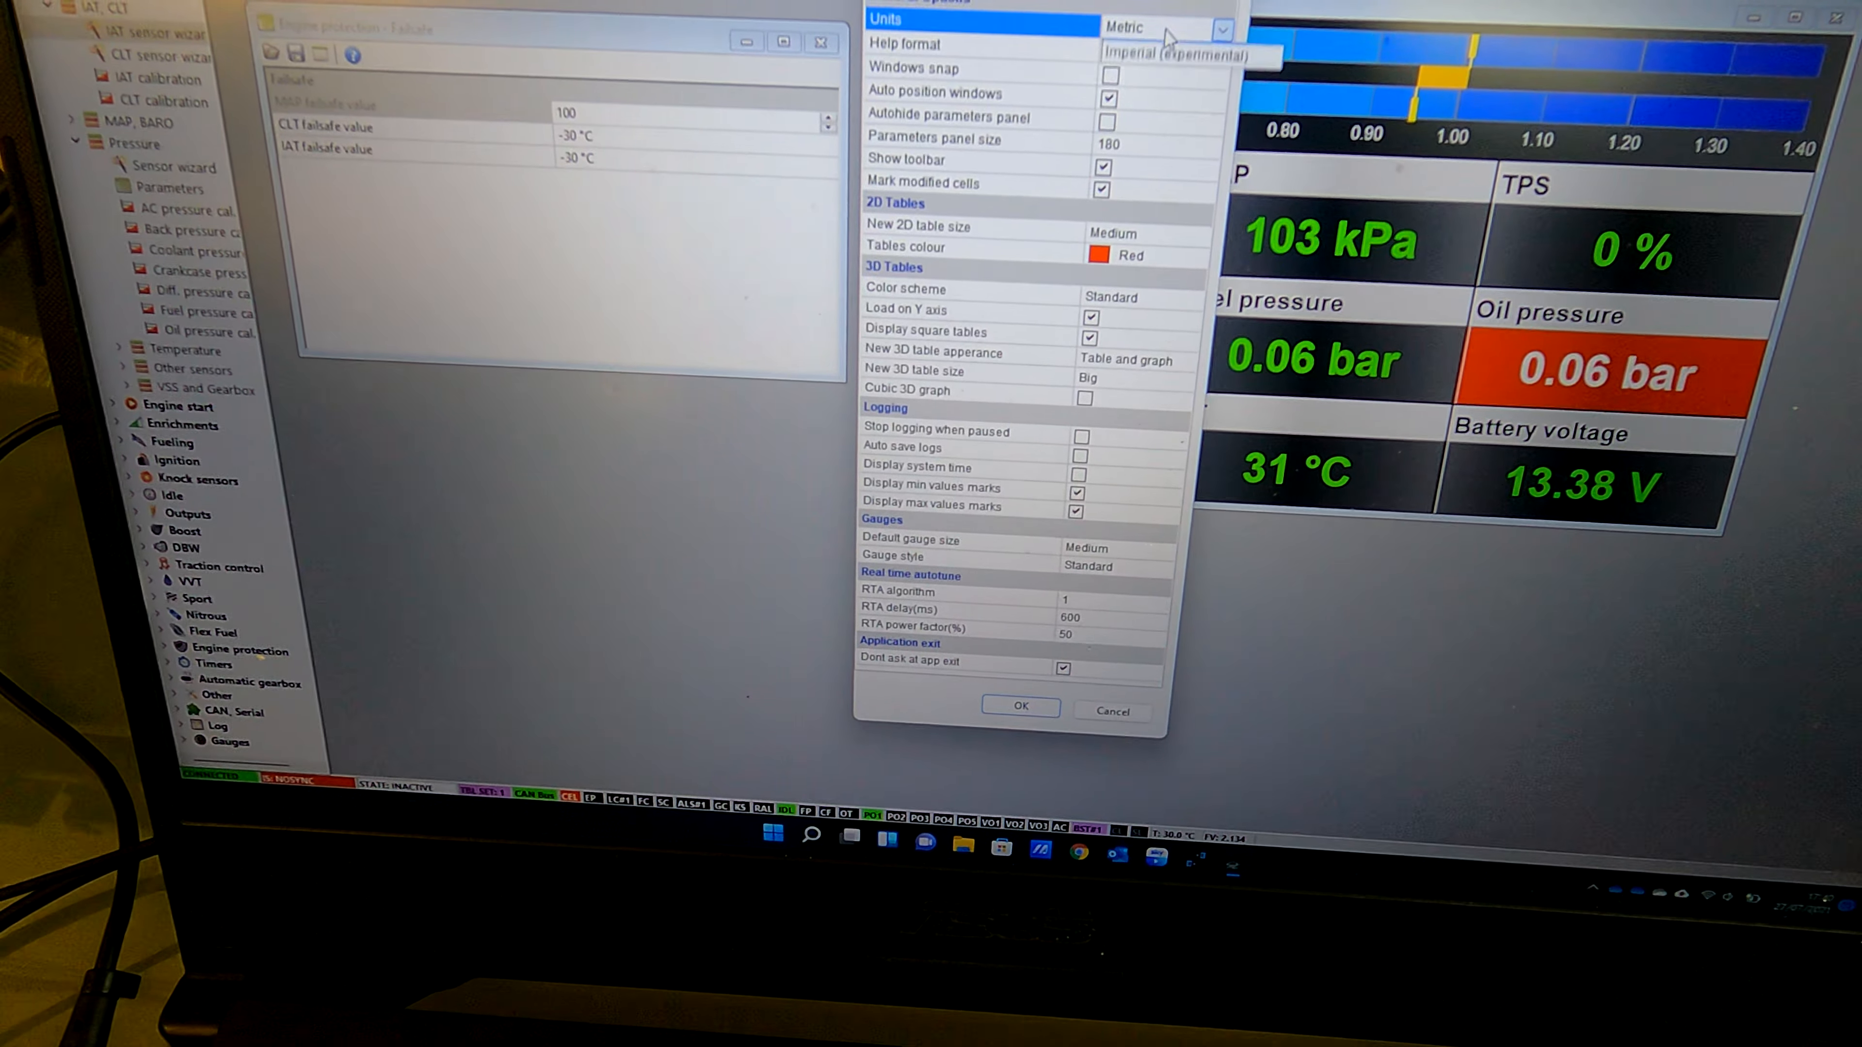
Confirm Units as Imperial (experimental) so gauges read psi and °F.
left_click(1020, 706)
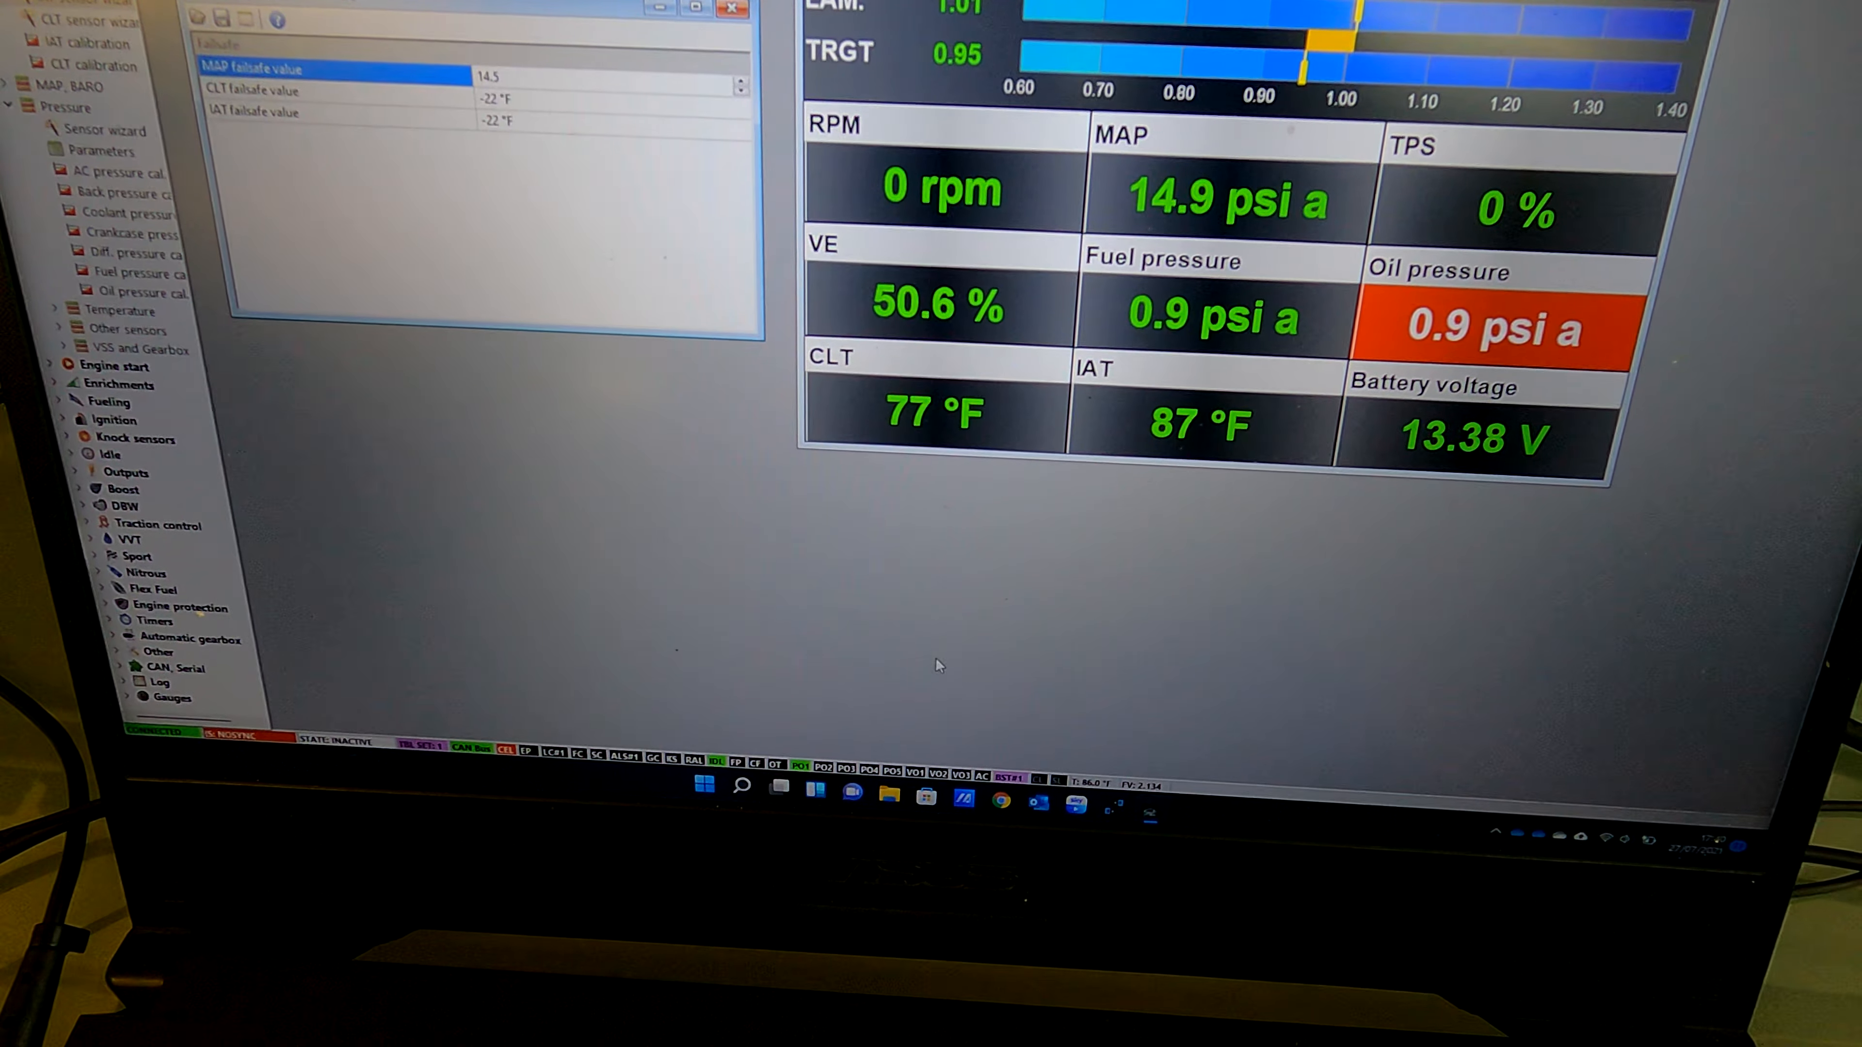